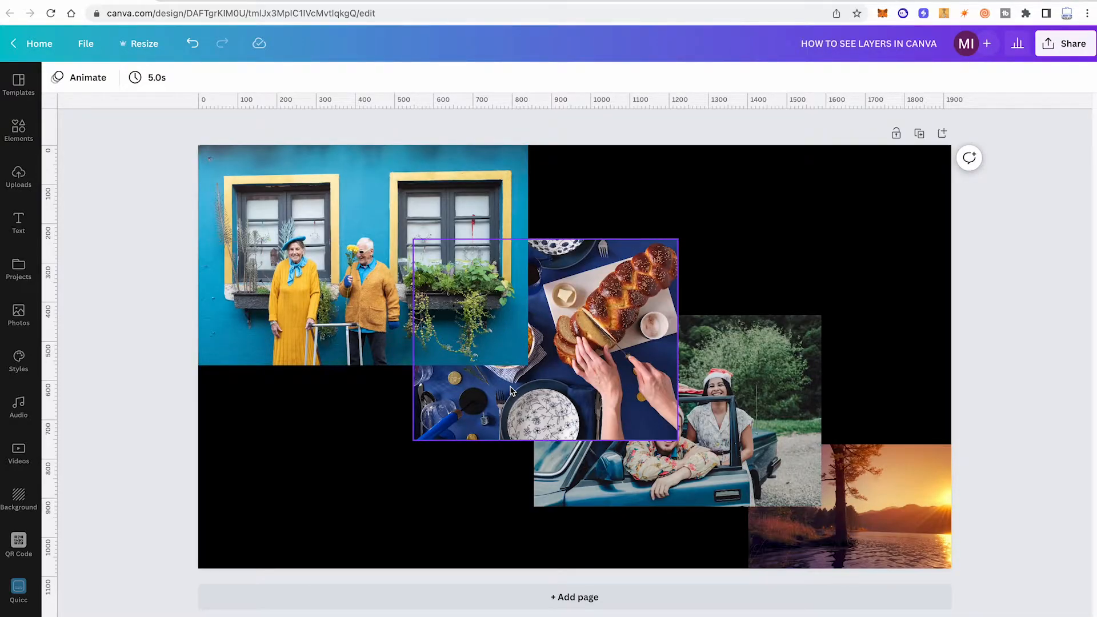
- Drag the blue wall photo over the other pictures and back, then send it backward
{"action": "left_click", "coordinate": [1025, 224]}
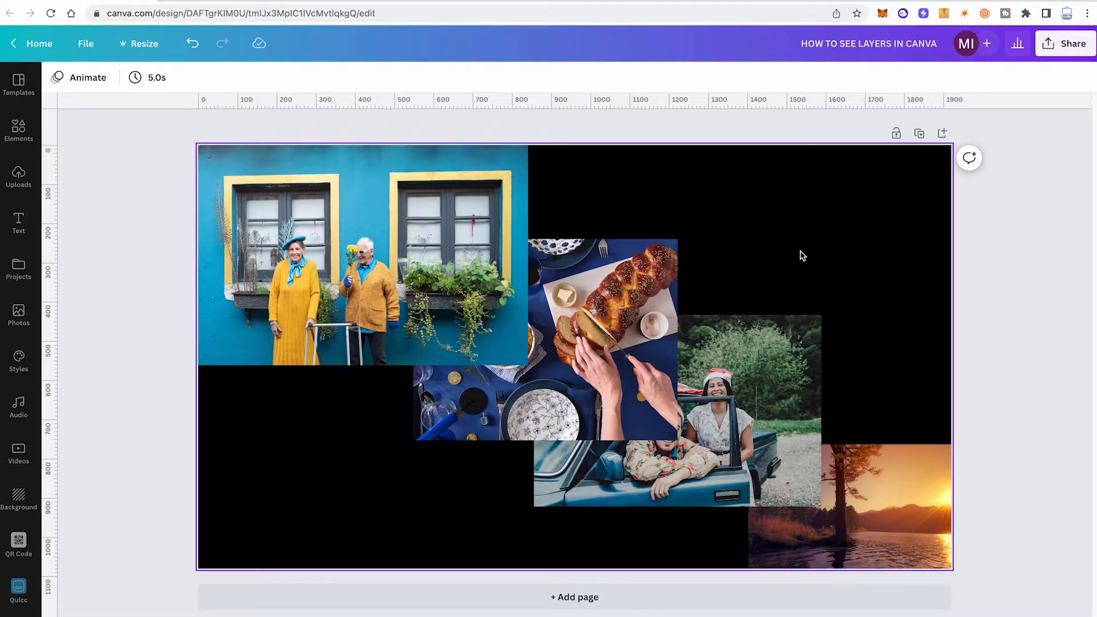
{"action": "left_click", "coordinate": [104, 241]}
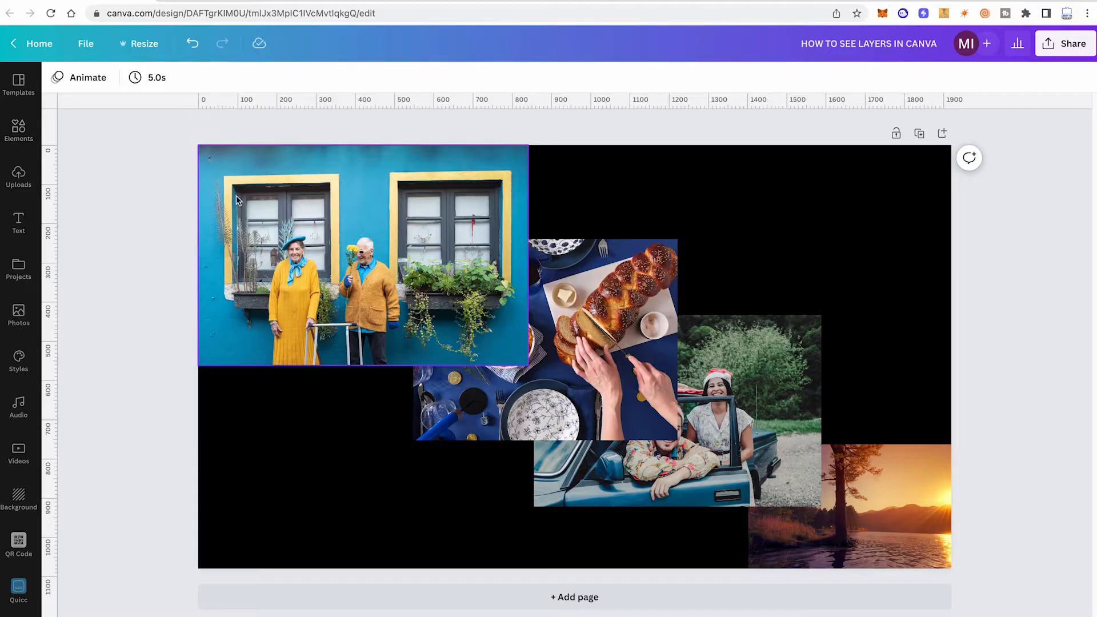
{"action": "right_click", "coordinate": [346, 199]}
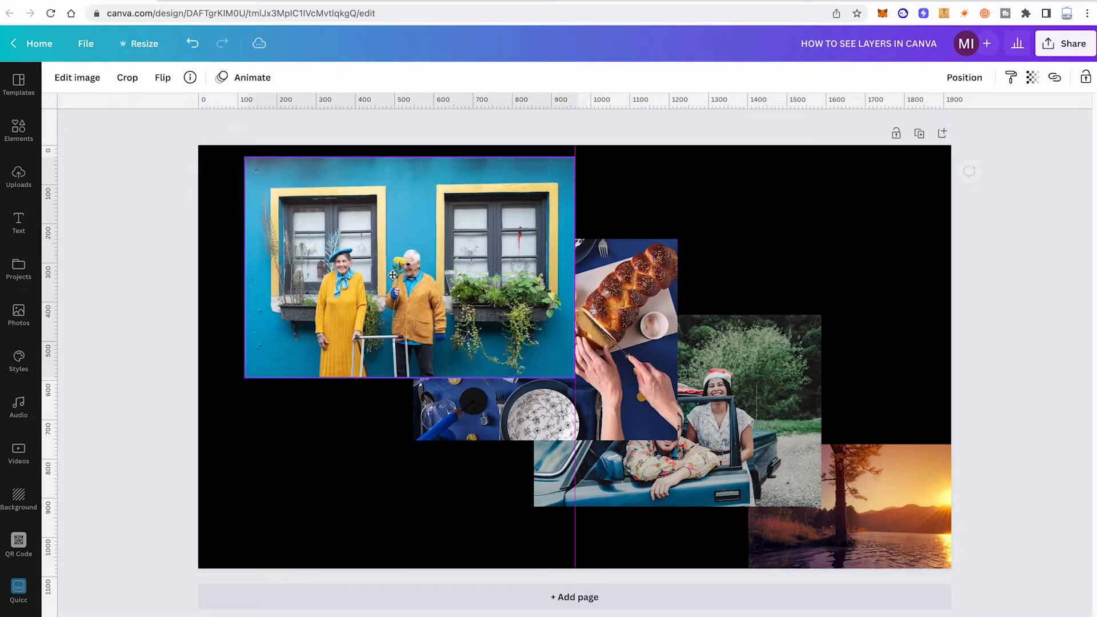
{"action": "left_click_drag", "start_coordinate": [391, 273], "coordinate": [635, 350]}
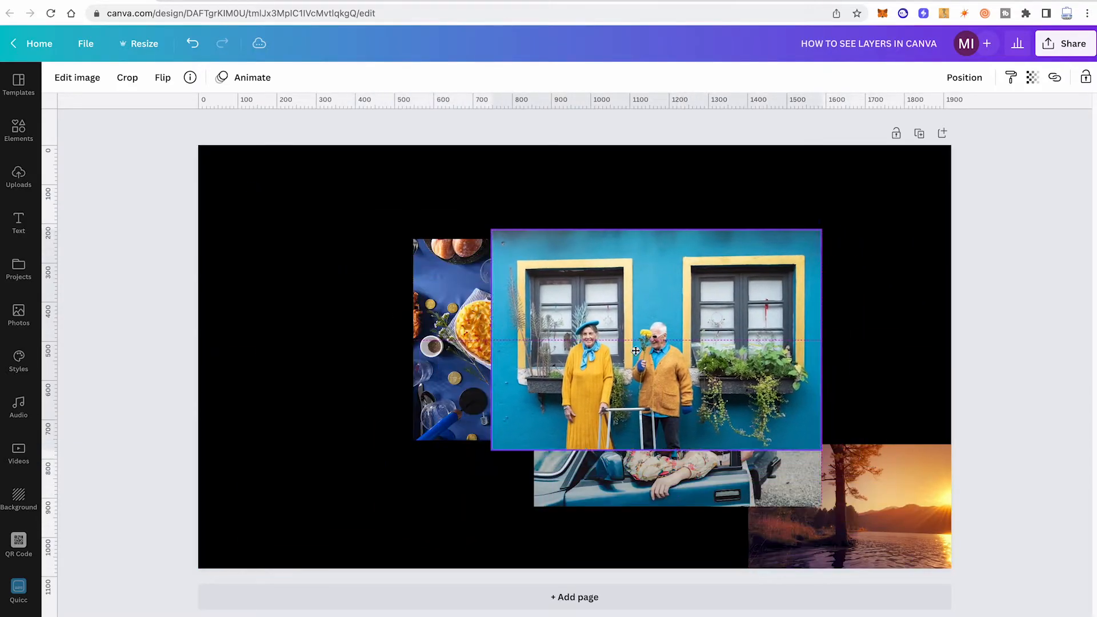
{"action": "left_click_drag", "start_coordinate": [635, 337], "coordinate": [362, 256]}
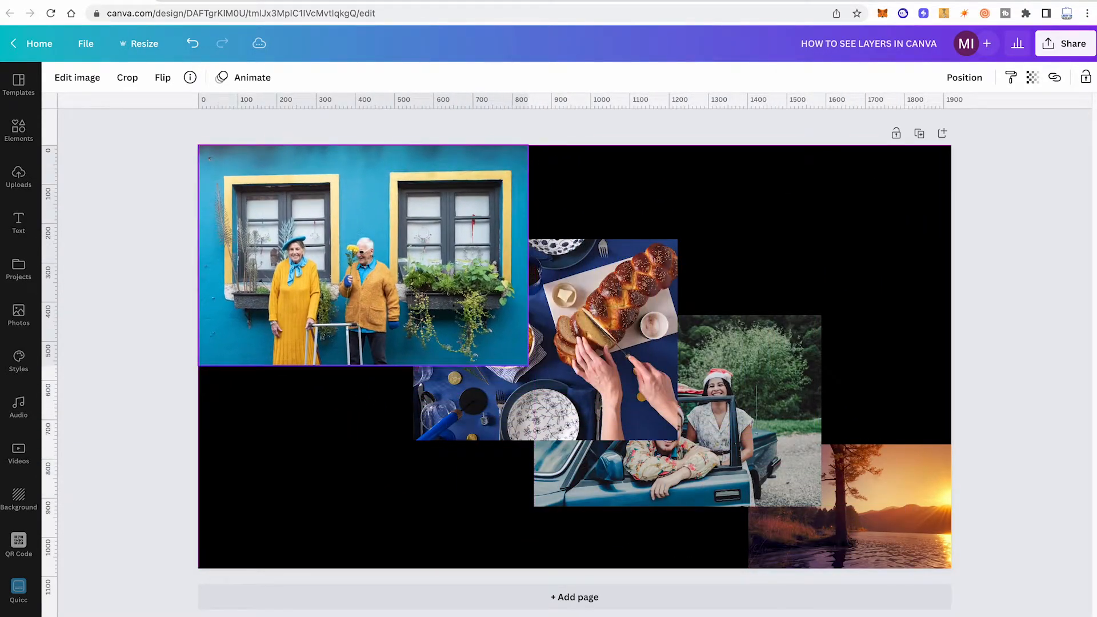
{"action": "left_click", "coordinate": [348, 230]}
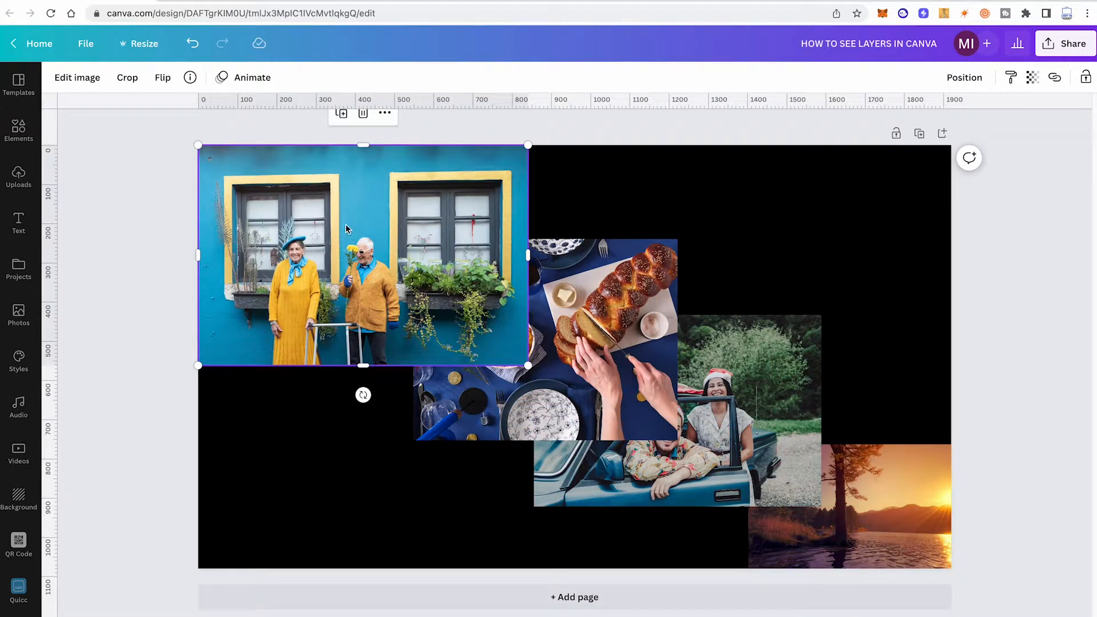
{"action": "right_click", "coordinate": [353, 232]}
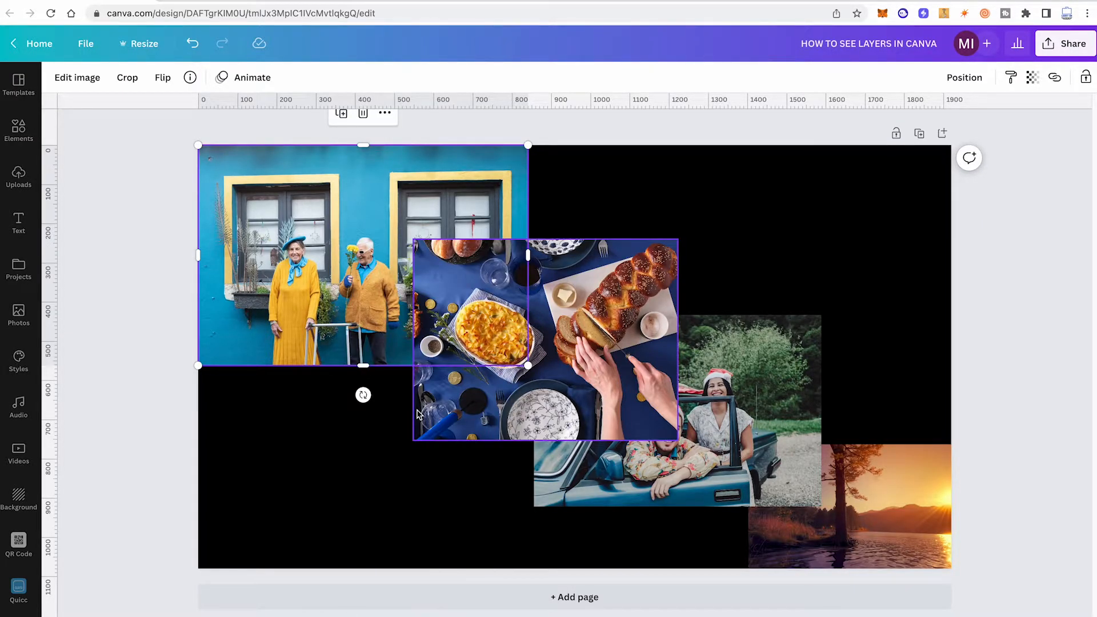
{"action": "mouse_move", "coordinate": [620, 356]}
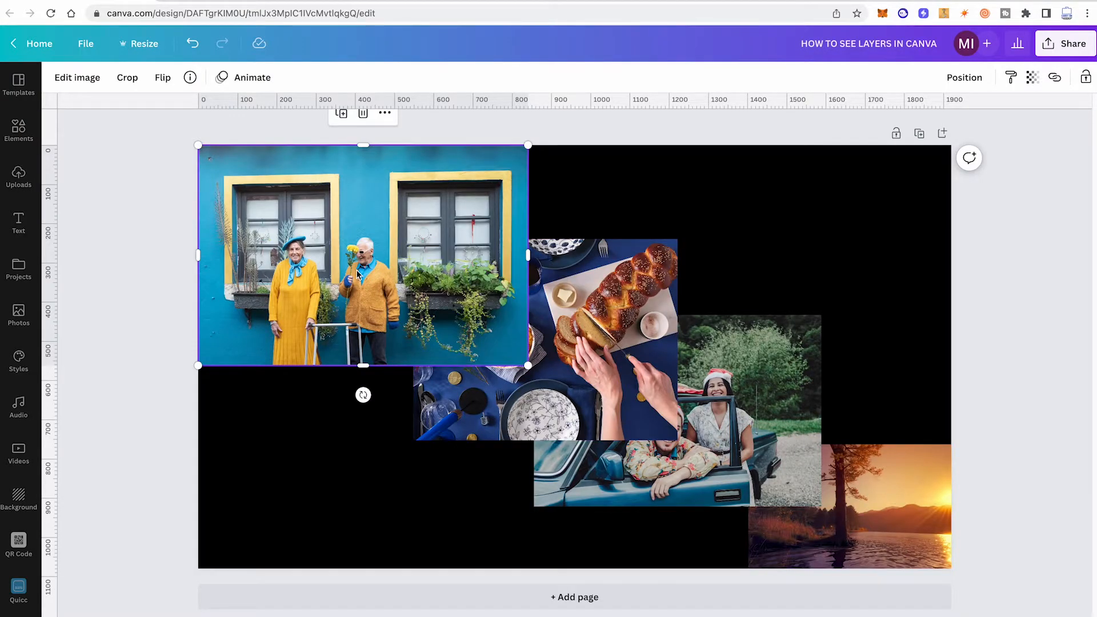
{"action": "mouse_move", "coordinate": [354, 291]}
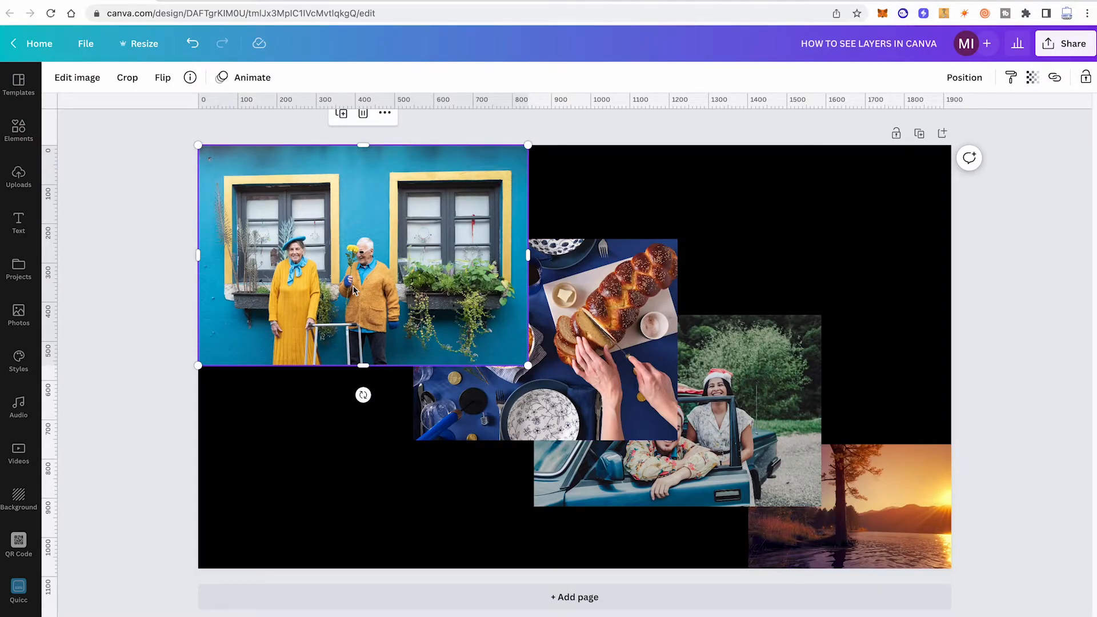
{"action": "right_click", "coordinate": [353, 290]}
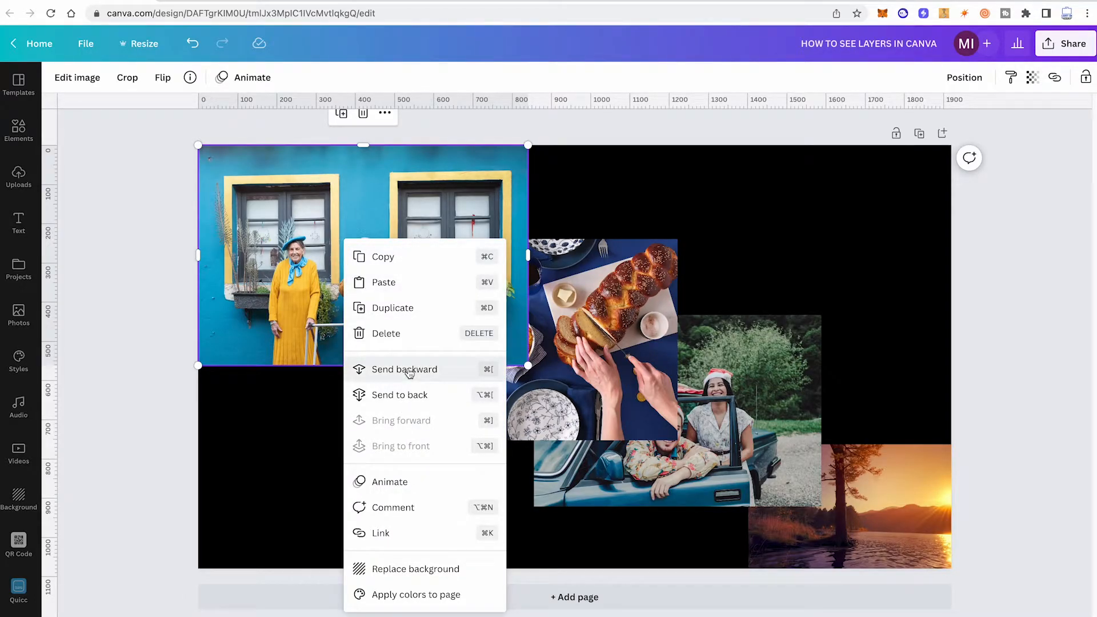
{"action": "mouse_move", "coordinate": [412, 400]}
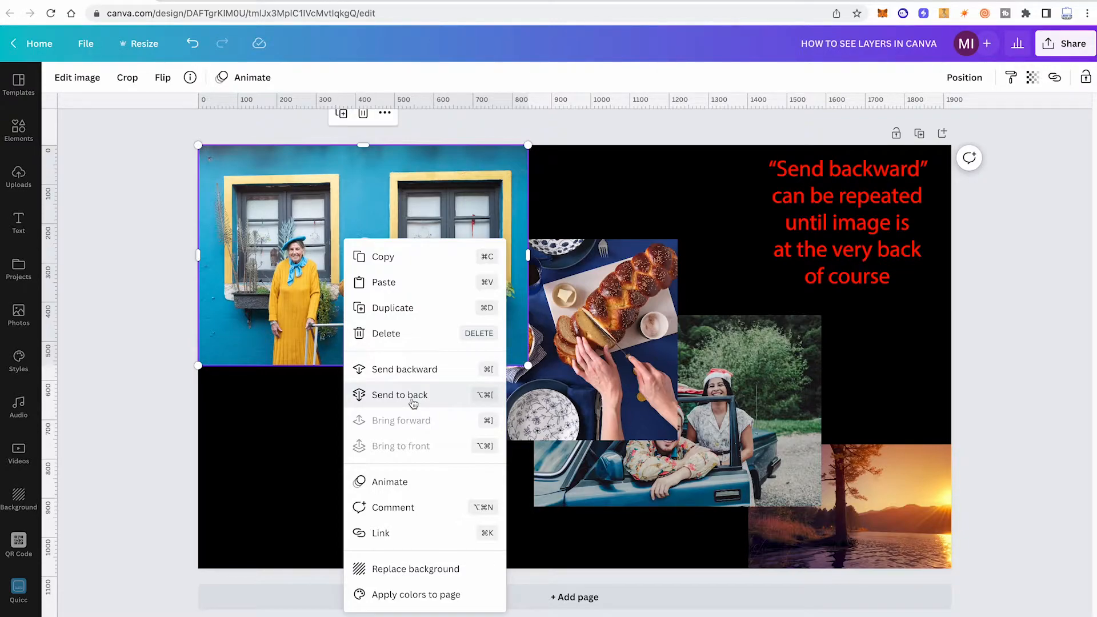
{"action": "mouse_move", "coordinate": [422, 380]}
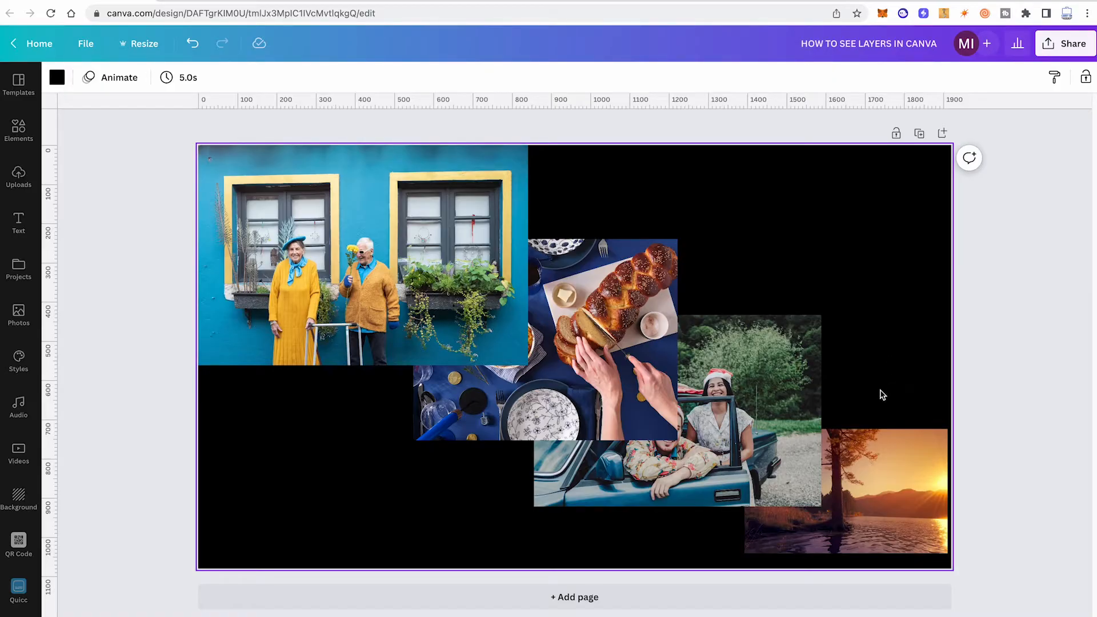
- Bring the sunset photo forward, then right-click the food photo for its layering options
{"action": "left_click", "coordinate": [846, 490]}
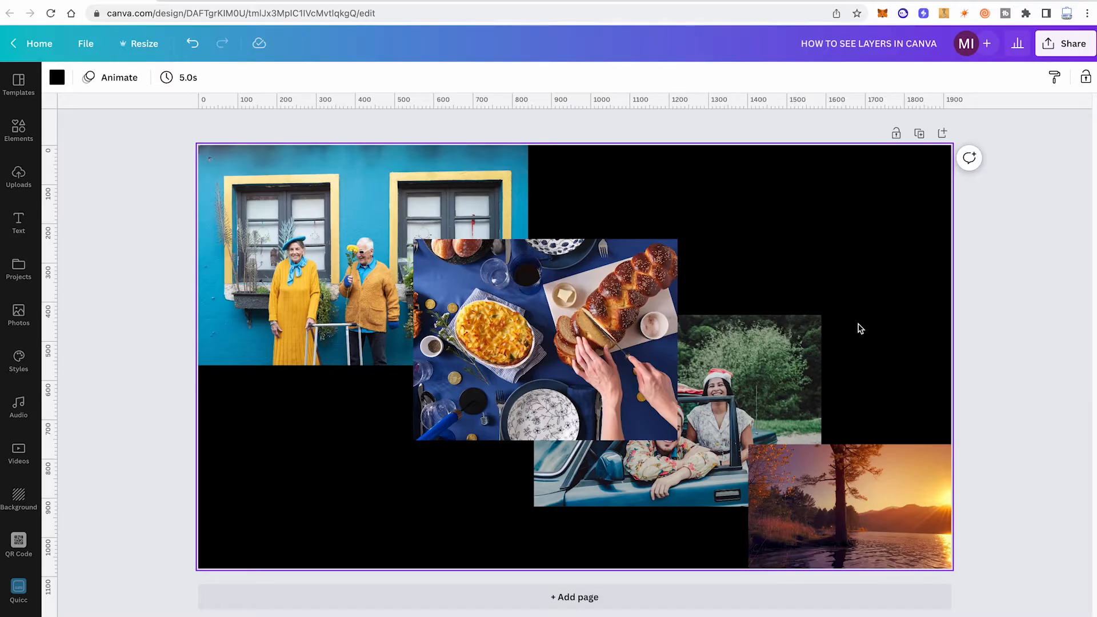
{"action": "left_click", "coordinate": [851, 508]}
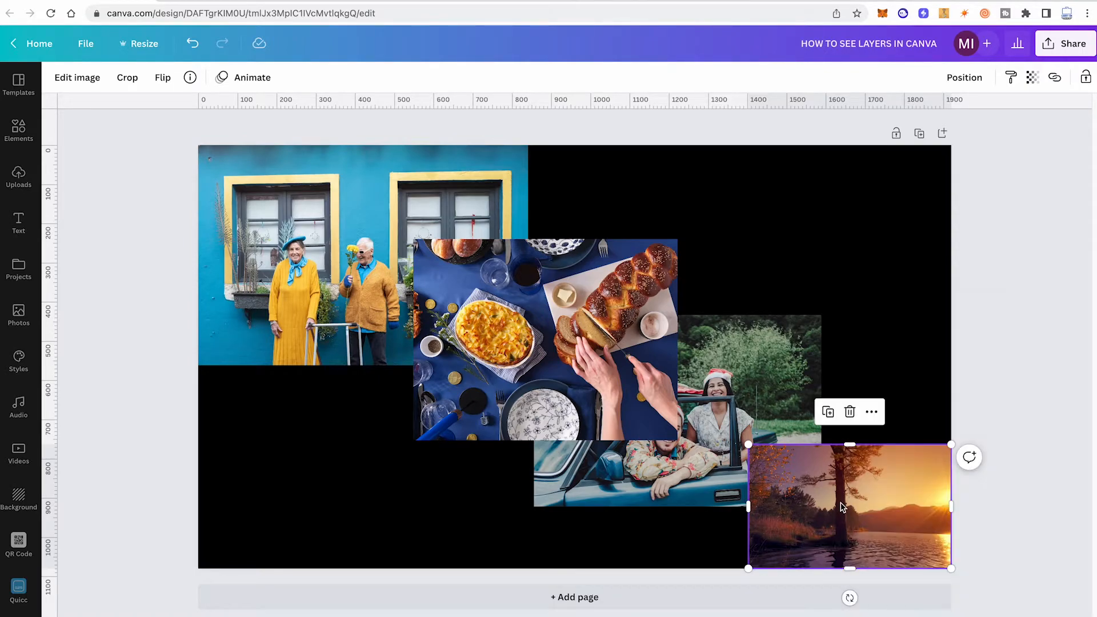
{"action": "mouse_move", "coordinate": [891, 495]}
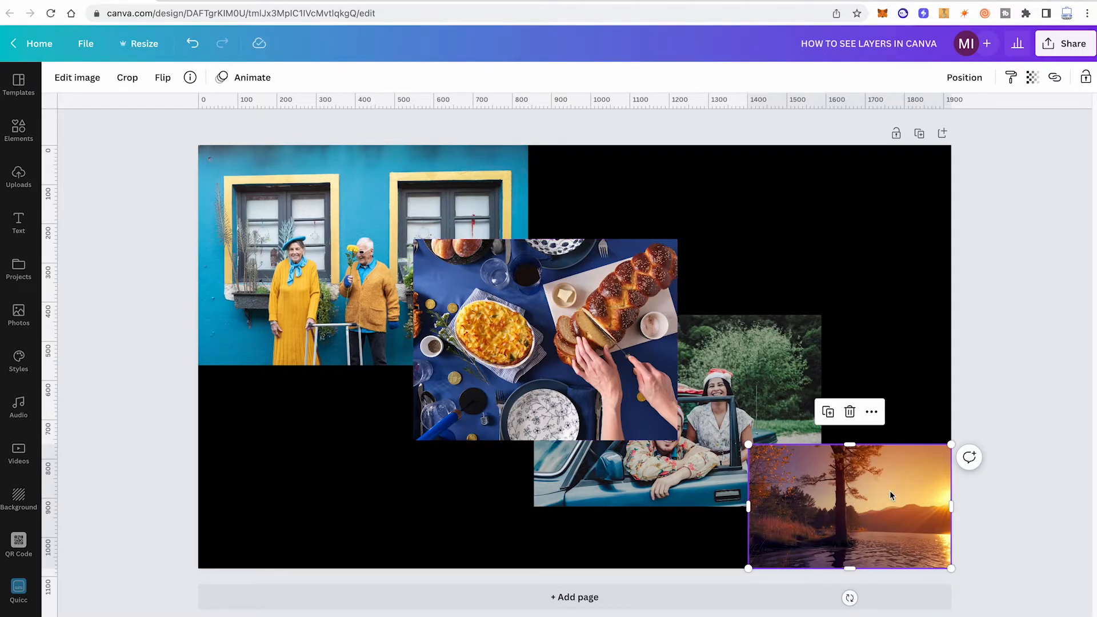
{"action": "left_click", "coordinate": [606, 321]}
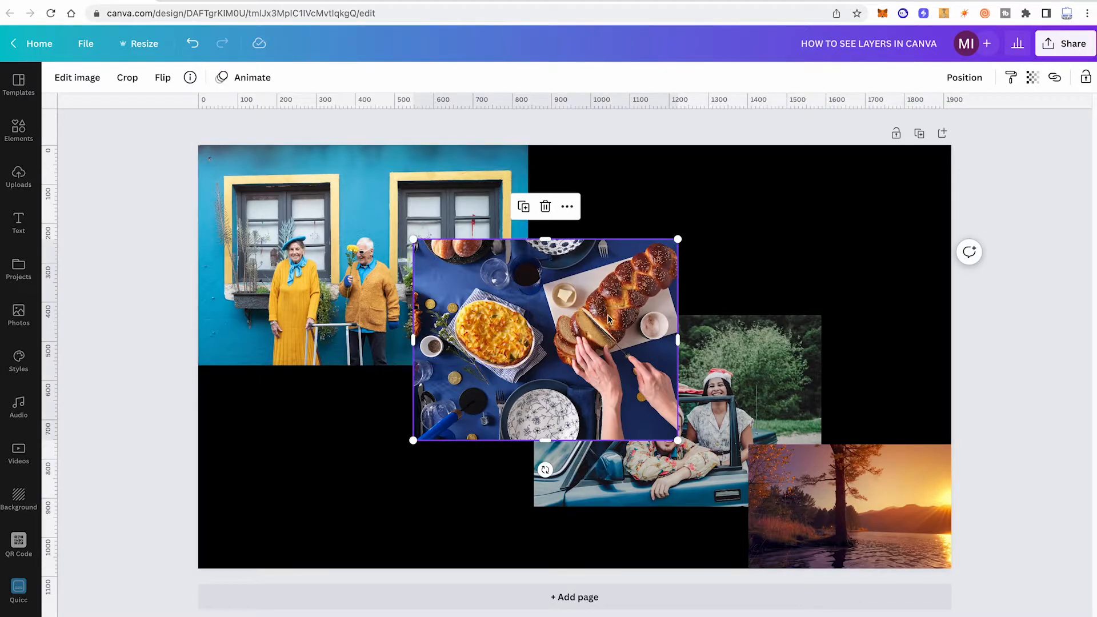
{"action": "right_click", "coordinate": [609, 317]}
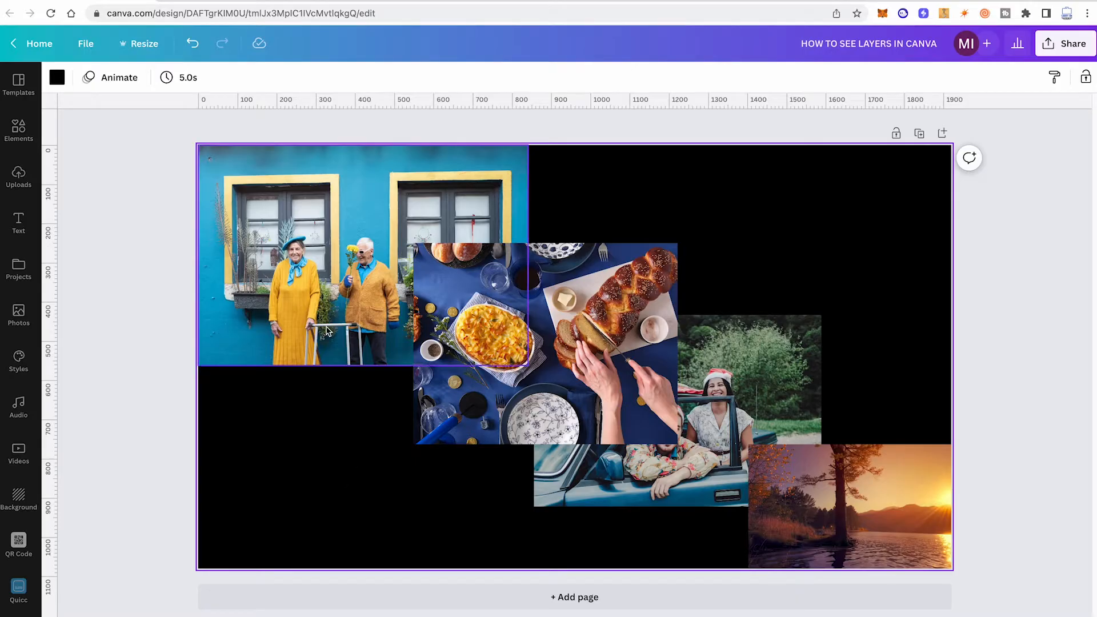
- Select the couple's blue wall photo and open its Position arrangement options
{"action": "left_click", "coordinate": [351, 453]}
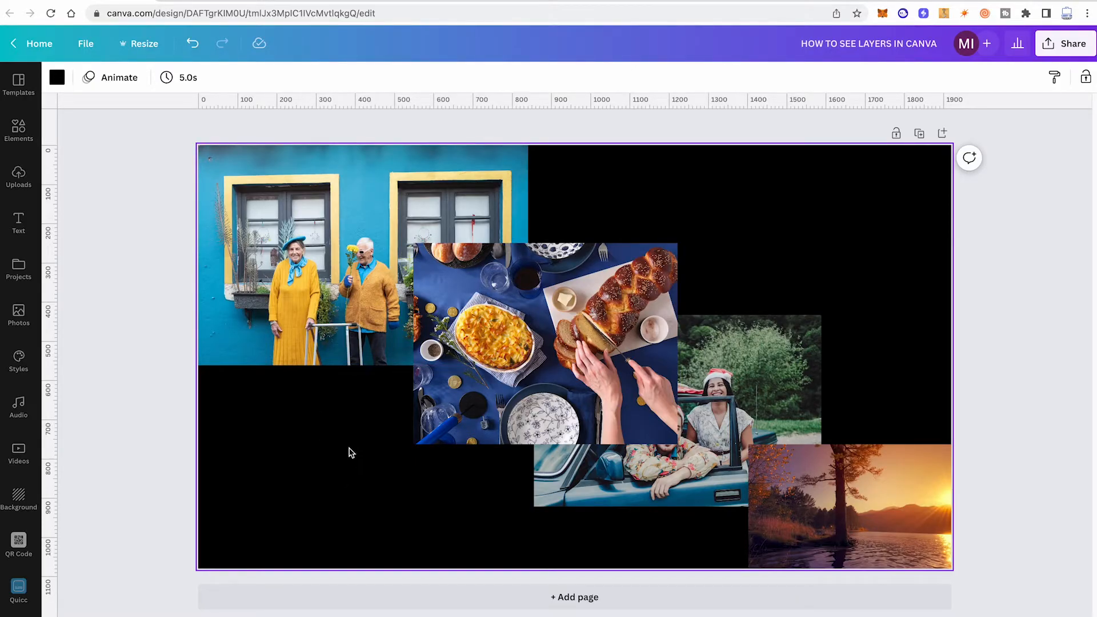
{"action": "left_click", "coordinate": [328, 307]}
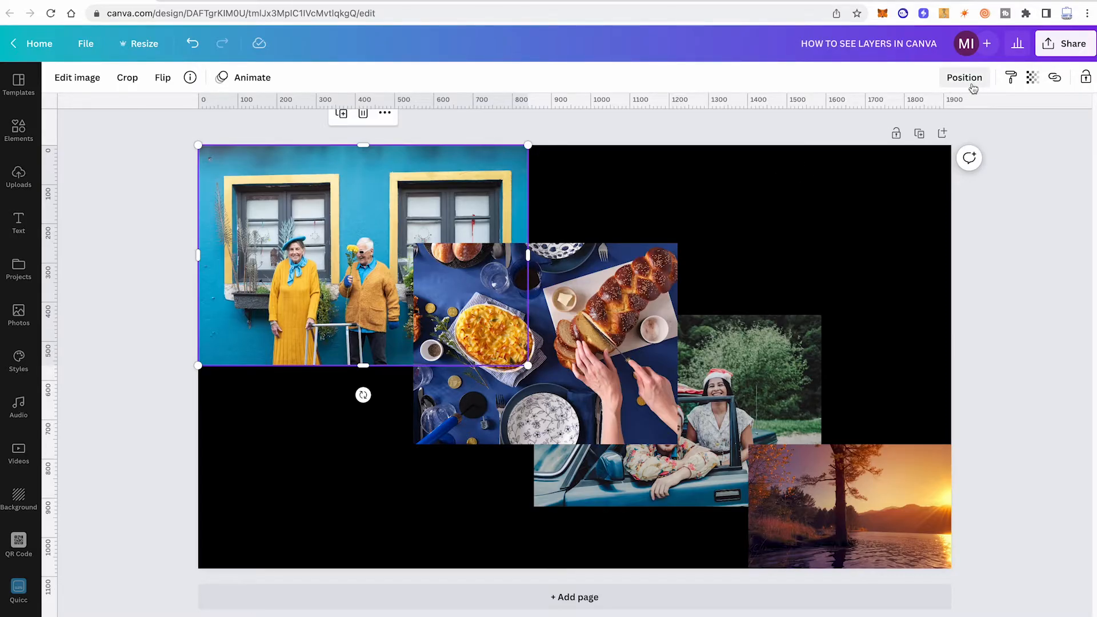
{"action": "left_click", "coordinate": [964, 77]}
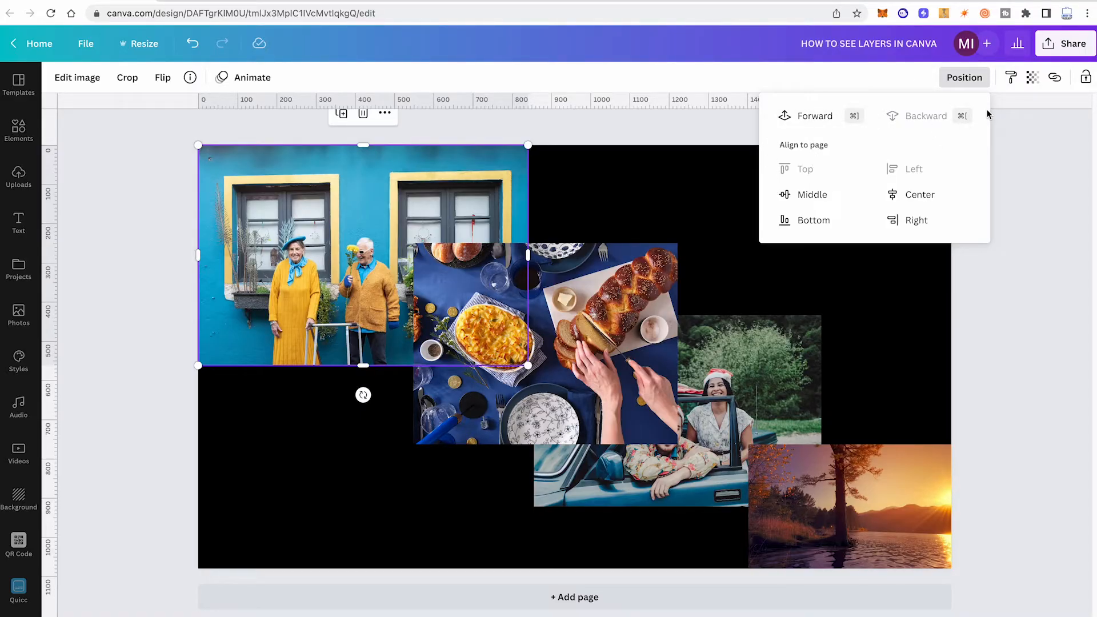
{"action": "mouse_move", "coordinate": [919, 126]}
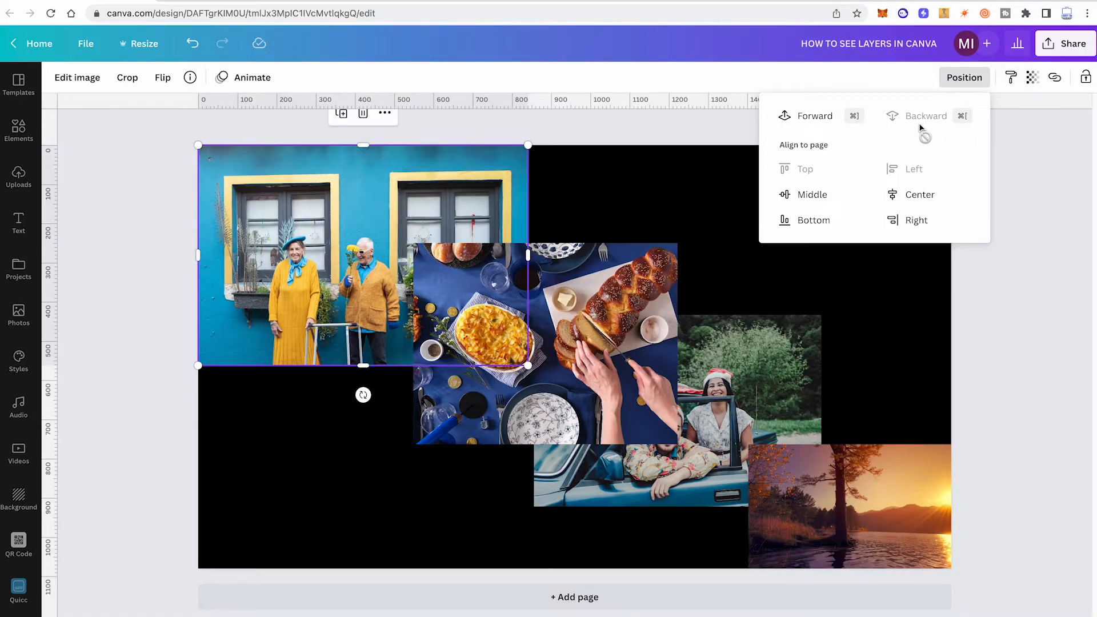
{"action": "mouse_move", "coordinate": [827, 122]}
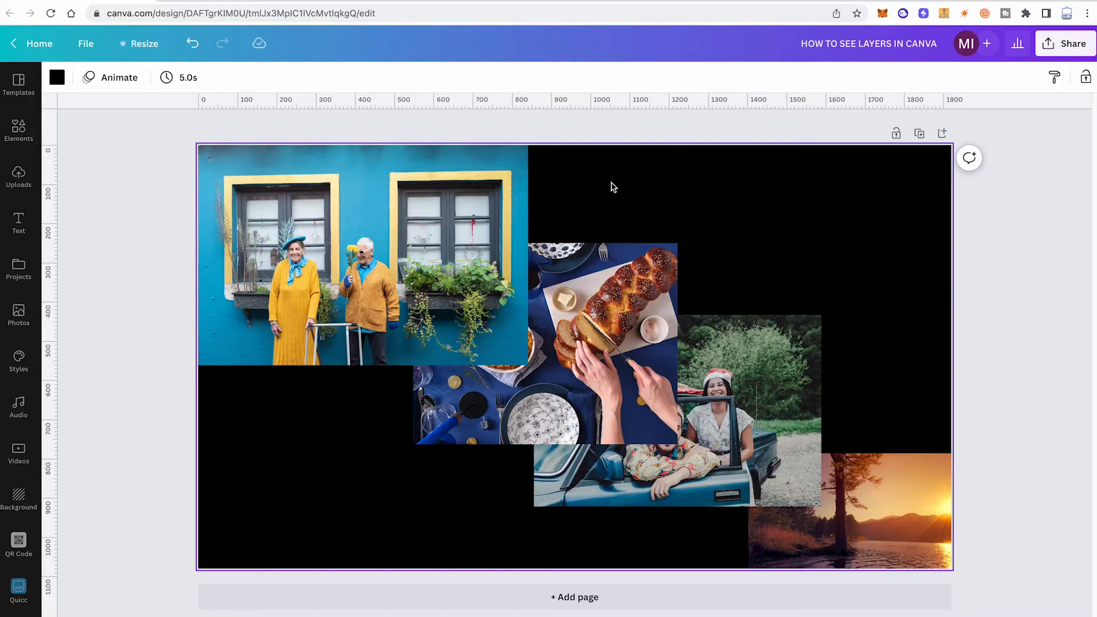
{"action": "mouse_move", "coordinate": [655, 182]}
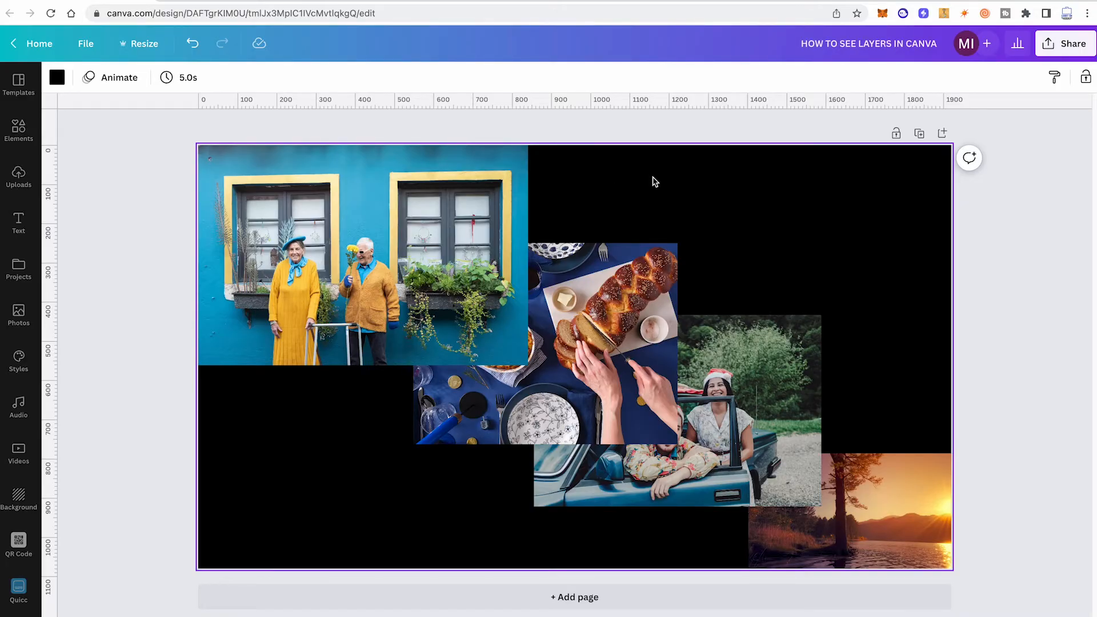
{"action": "mouse_move", "coordinate": [661, 196]}
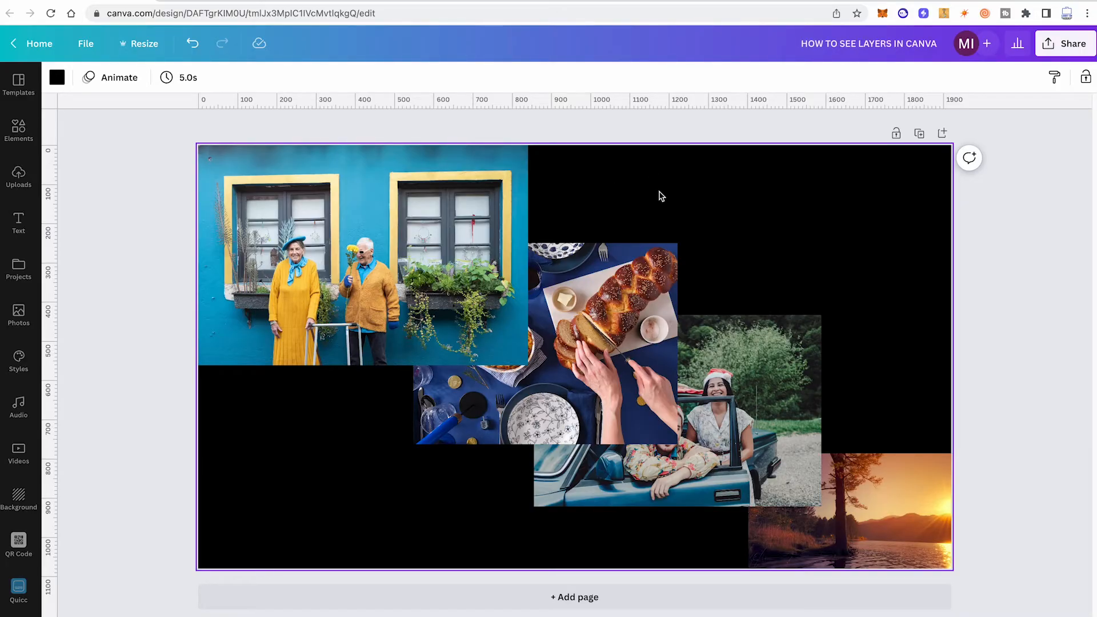
{"action": "mouse_move", "coordinate": [625, 203]}
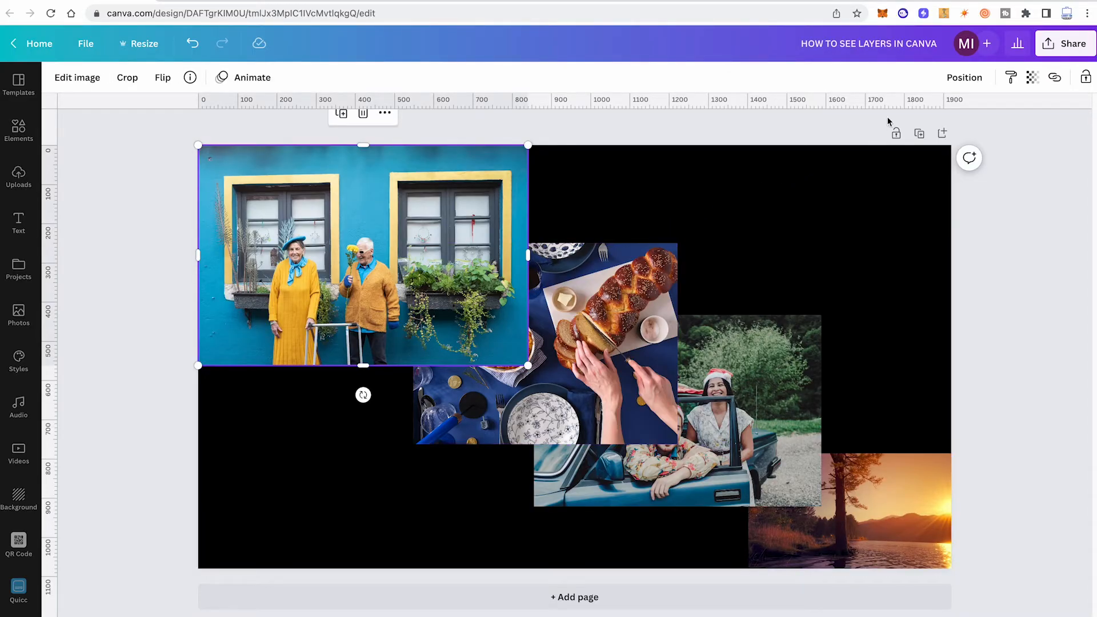
- Reopen Position options for the front wall photo, showing Forward greyed out
{"action": "left_click", "coordinate": [964, 77]}
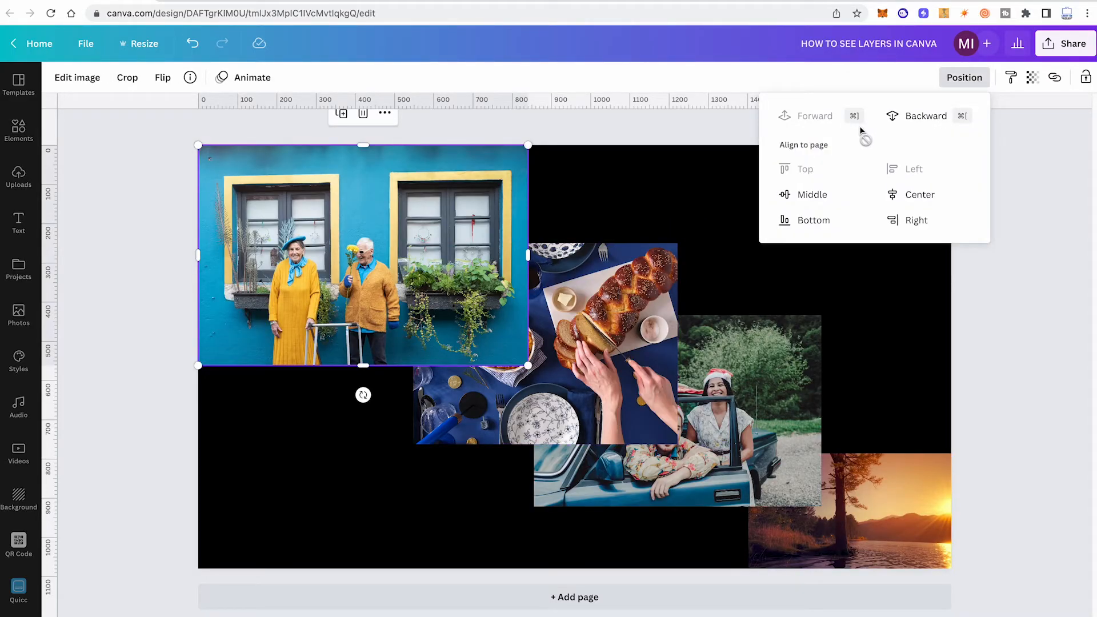